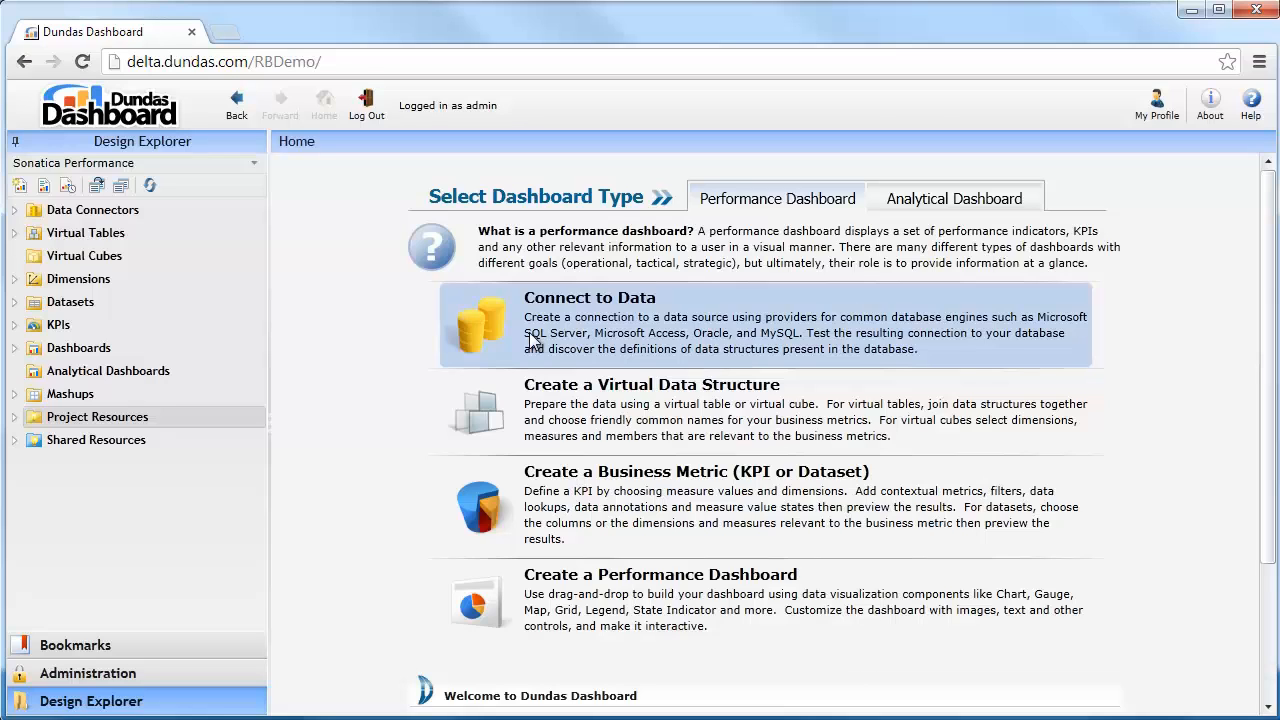
mouse_move(338, 320)
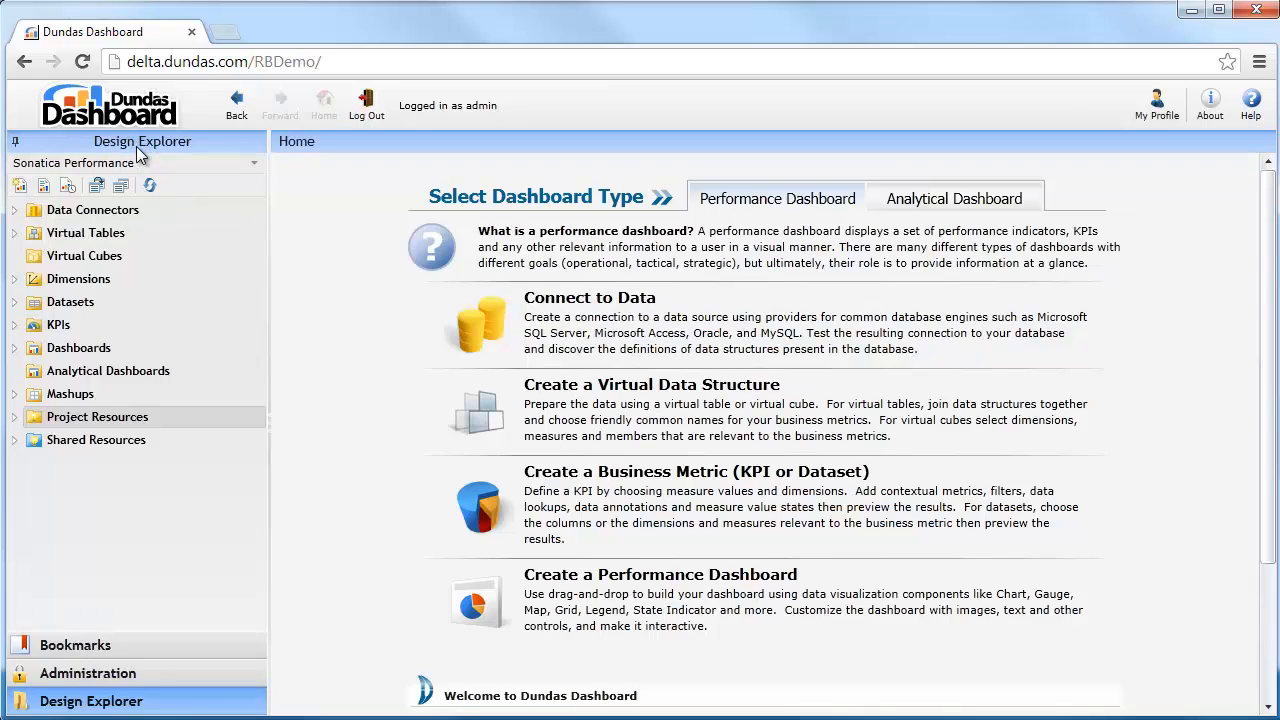
mouse_move(90, 288)
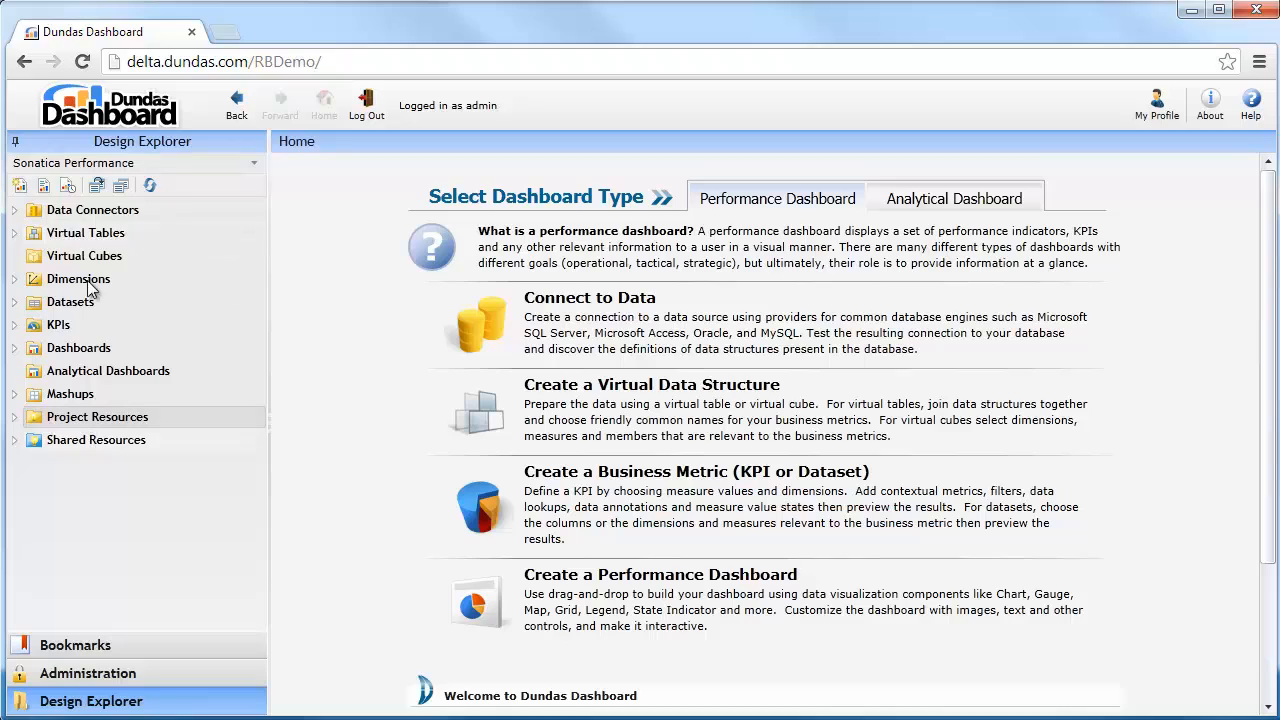
mouse_move(80, 268)
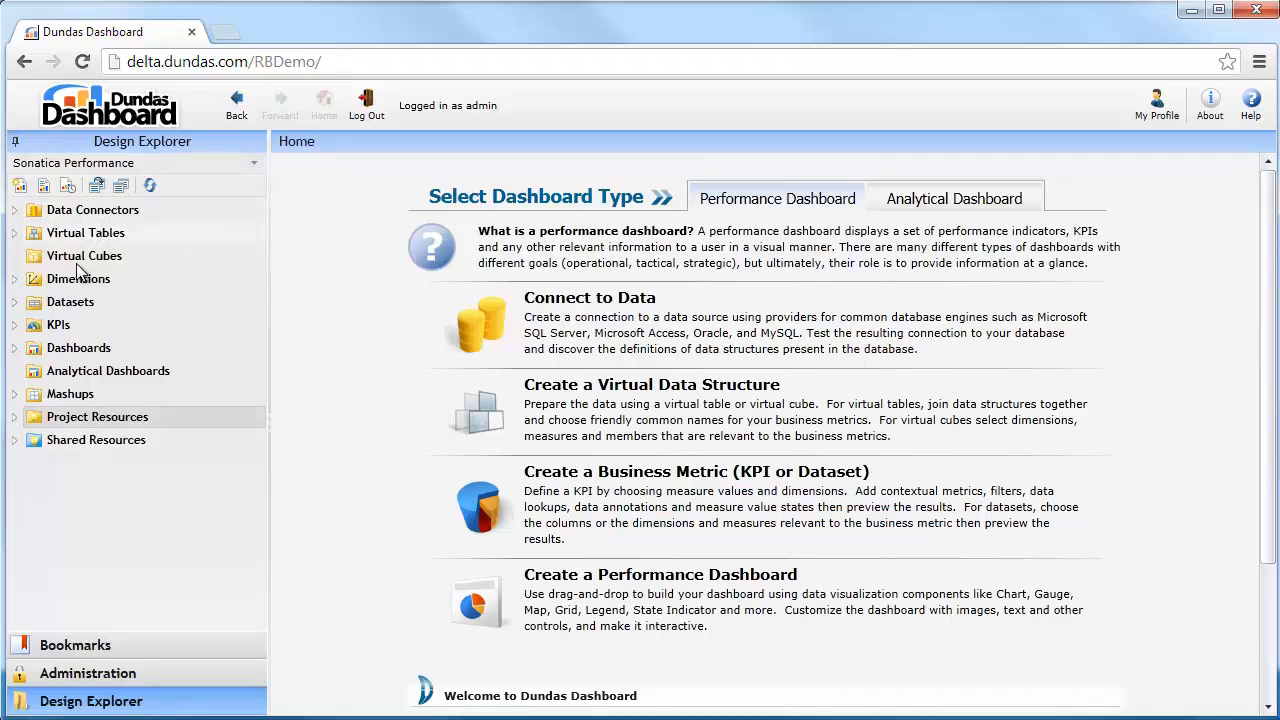
mouse_move(100, 330)
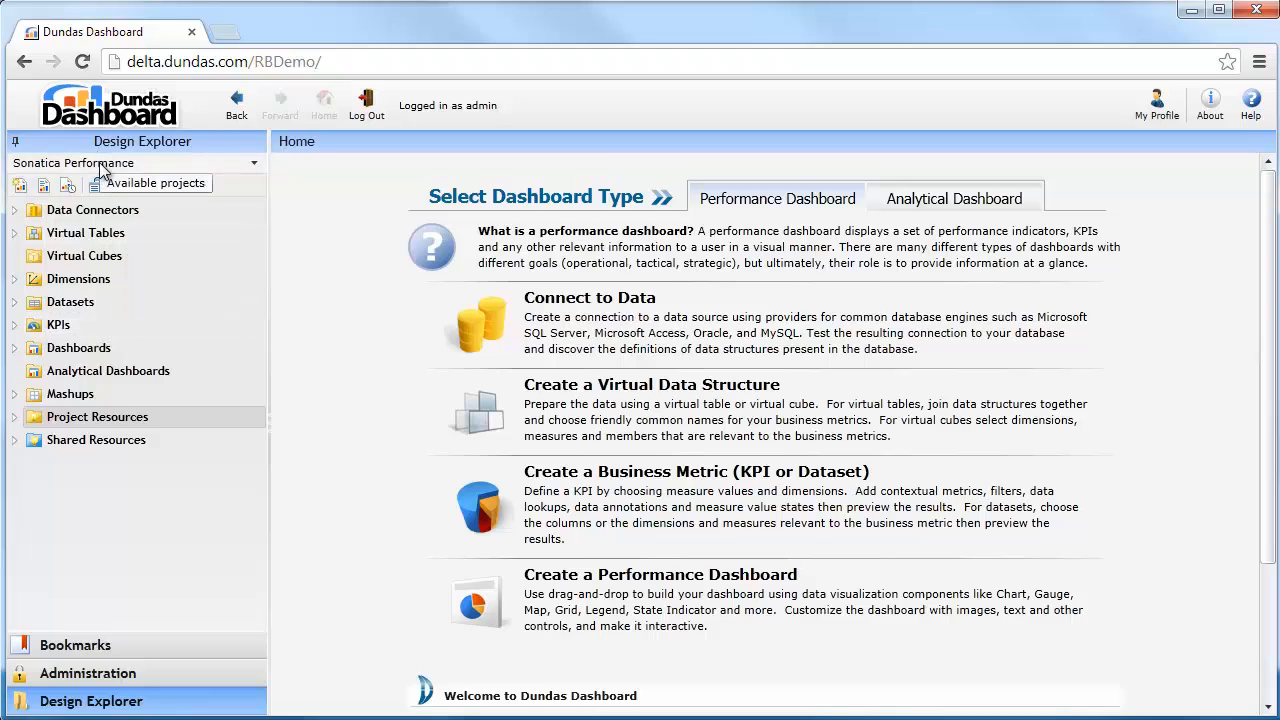
- Browse the Design Explorer project dropdown, scrolling through the available projects
left_click(252, 162)
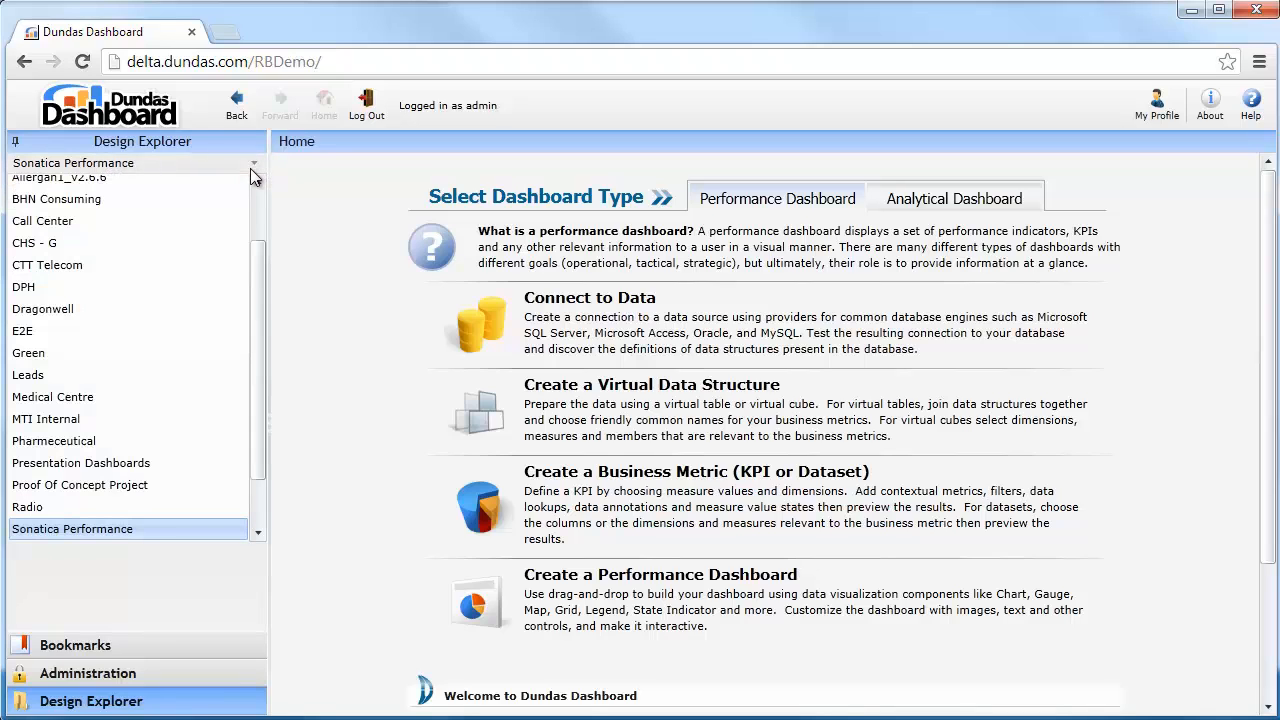
scroll("down", 3)
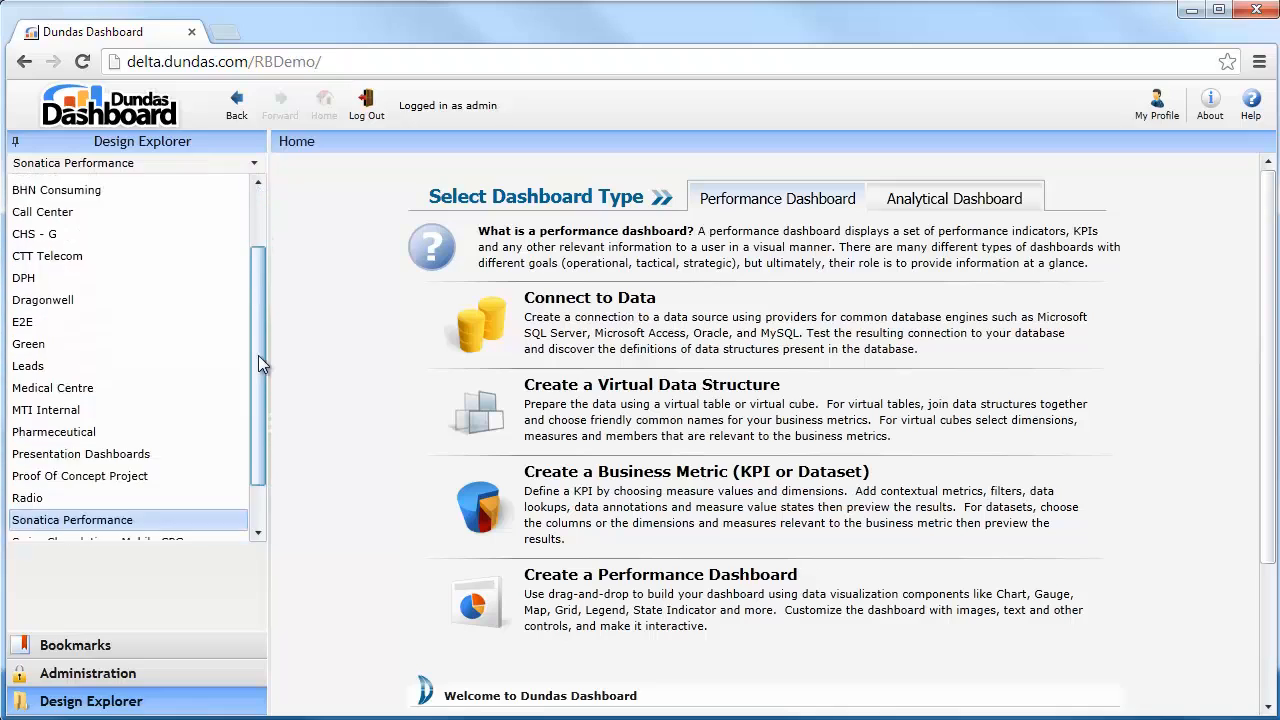
scroll("down", 3)
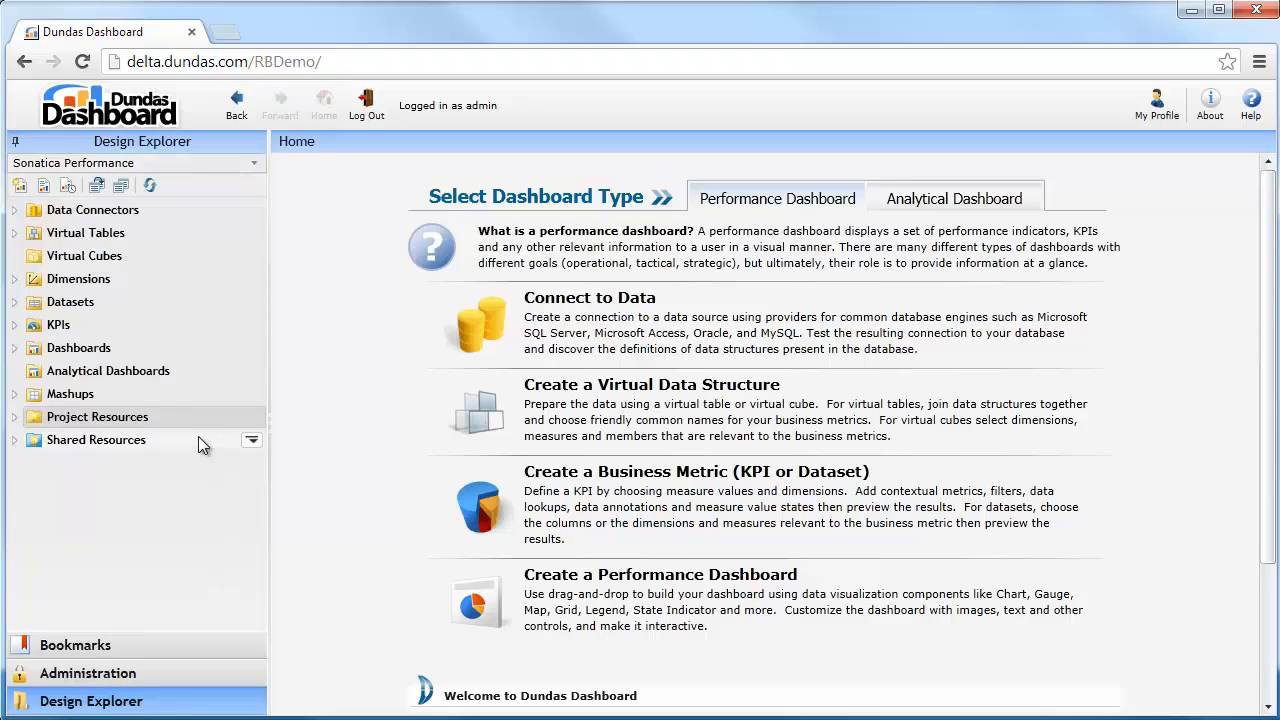
left_click(252, 162)
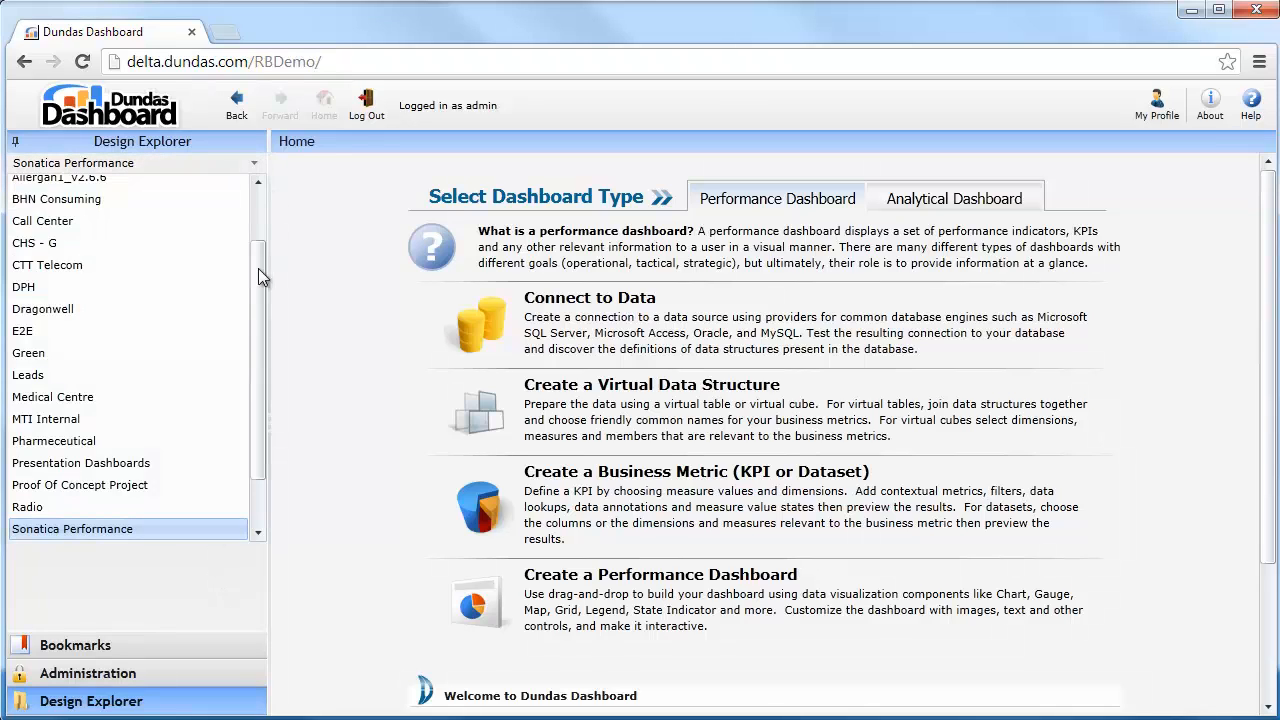
scroll("down", 3)
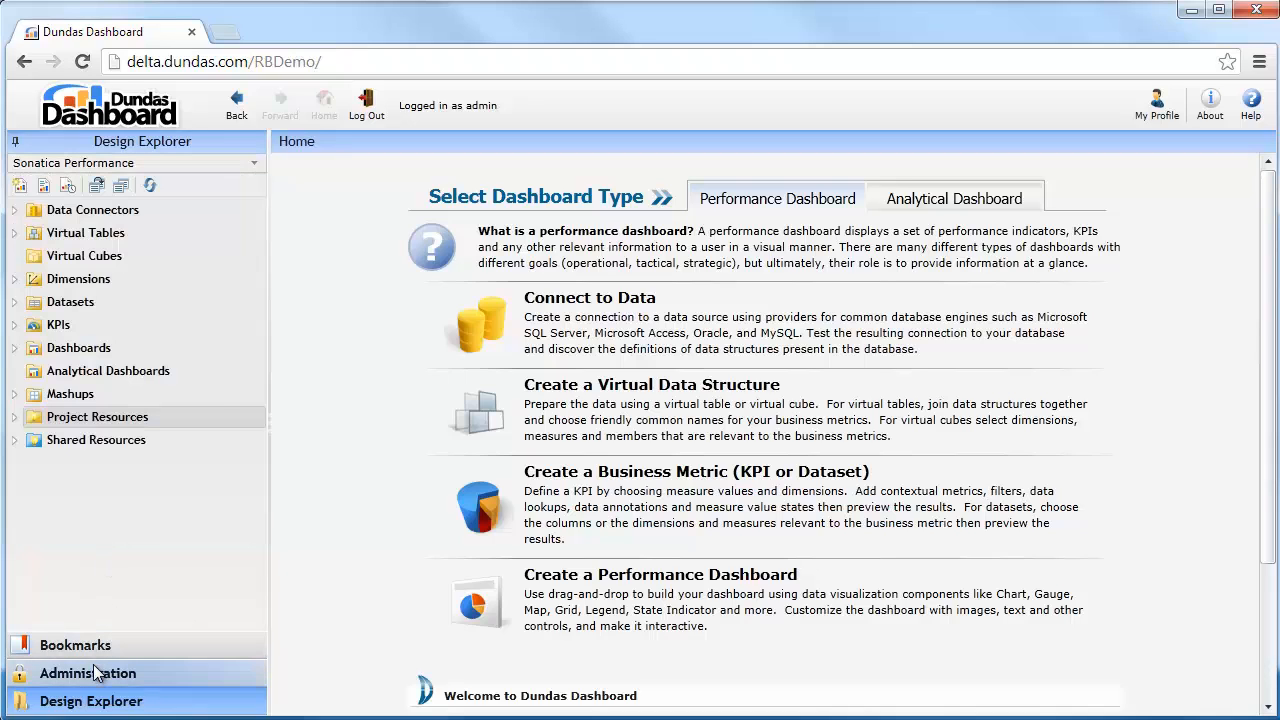
- Switch to the Administration area and scroll its expanded Projects folder
left_click(88, 672)
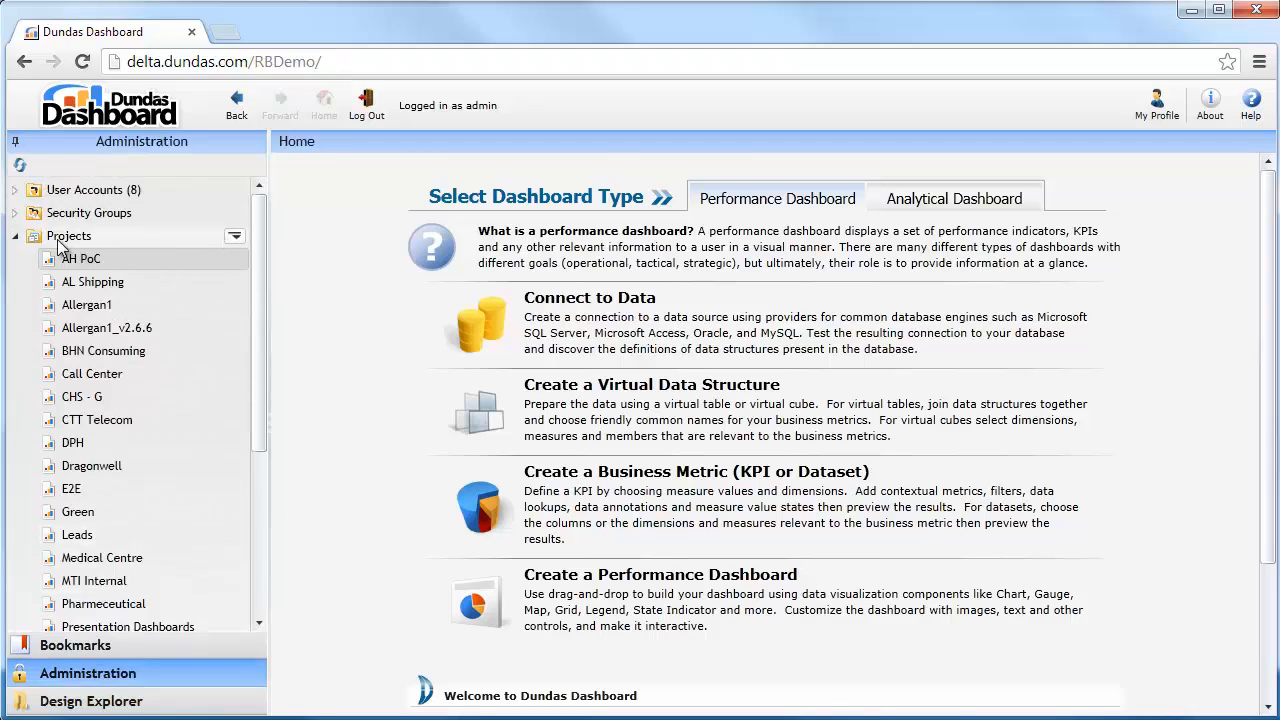
scroll("down", 3)
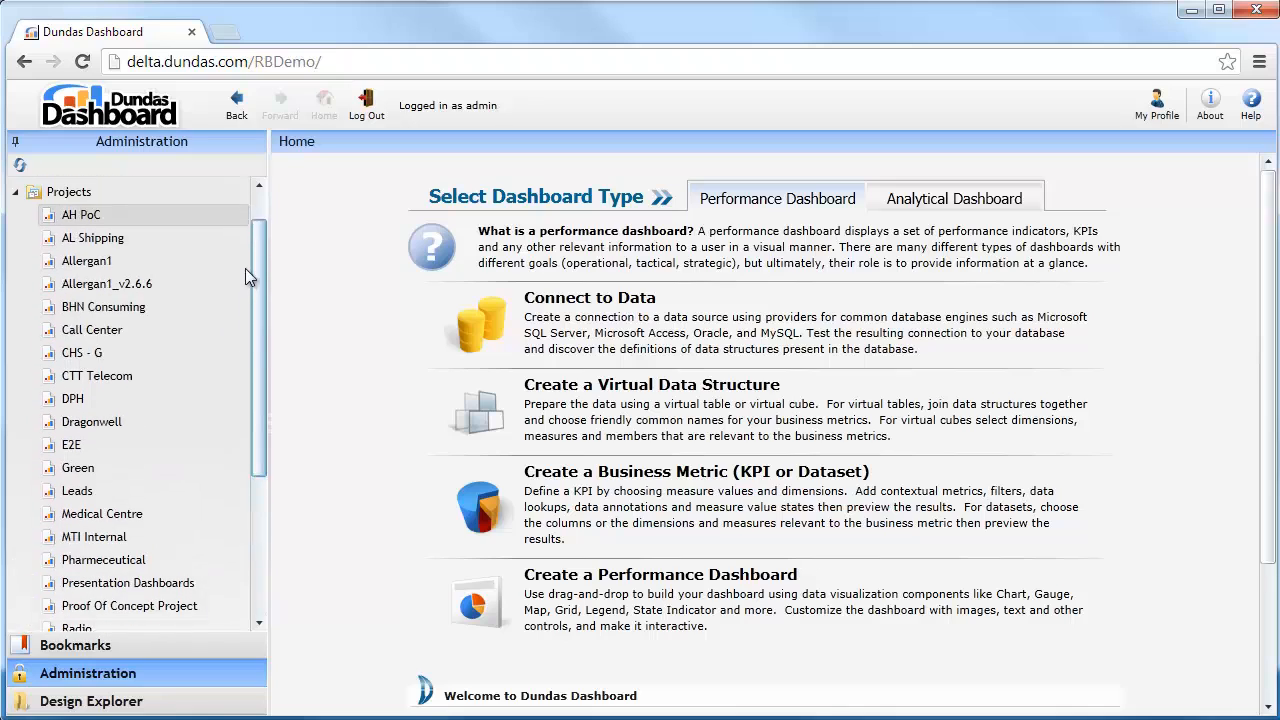
- Show the AH PoC project's actions: Copy To, Delete, Duplicate, Rename and Properties
left_click(234, 244)
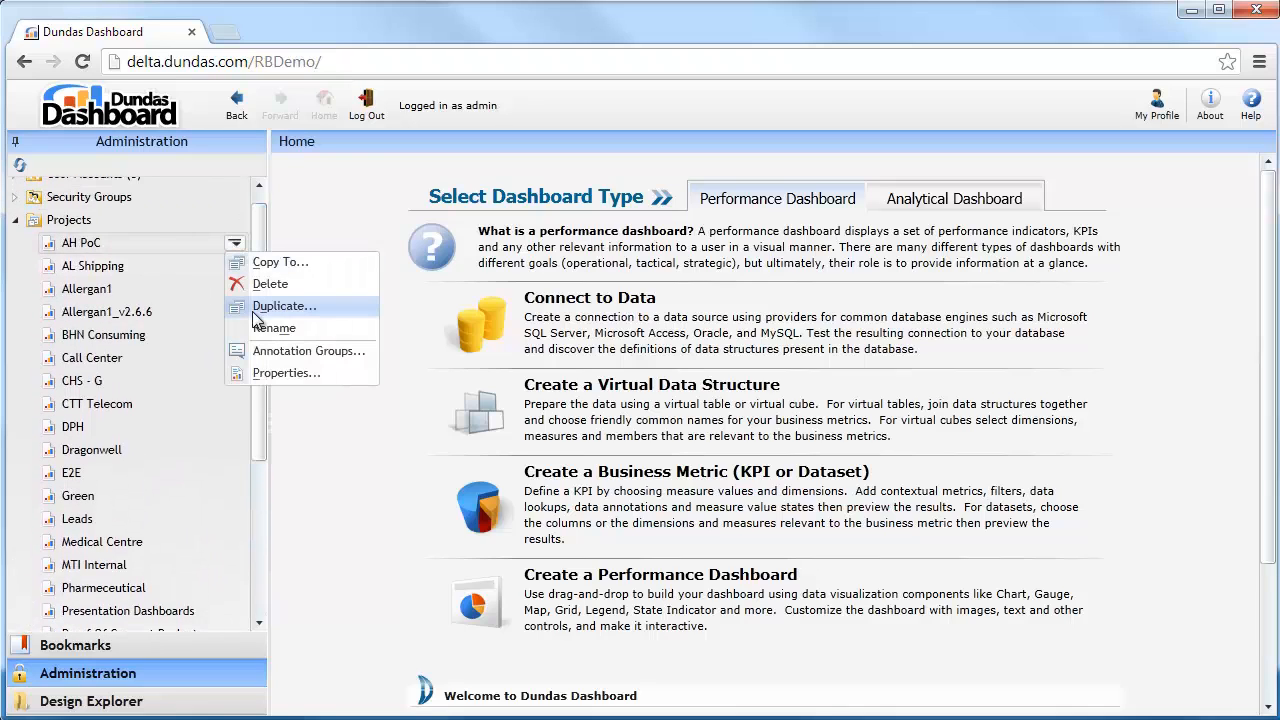
mouse_move(280, 260)
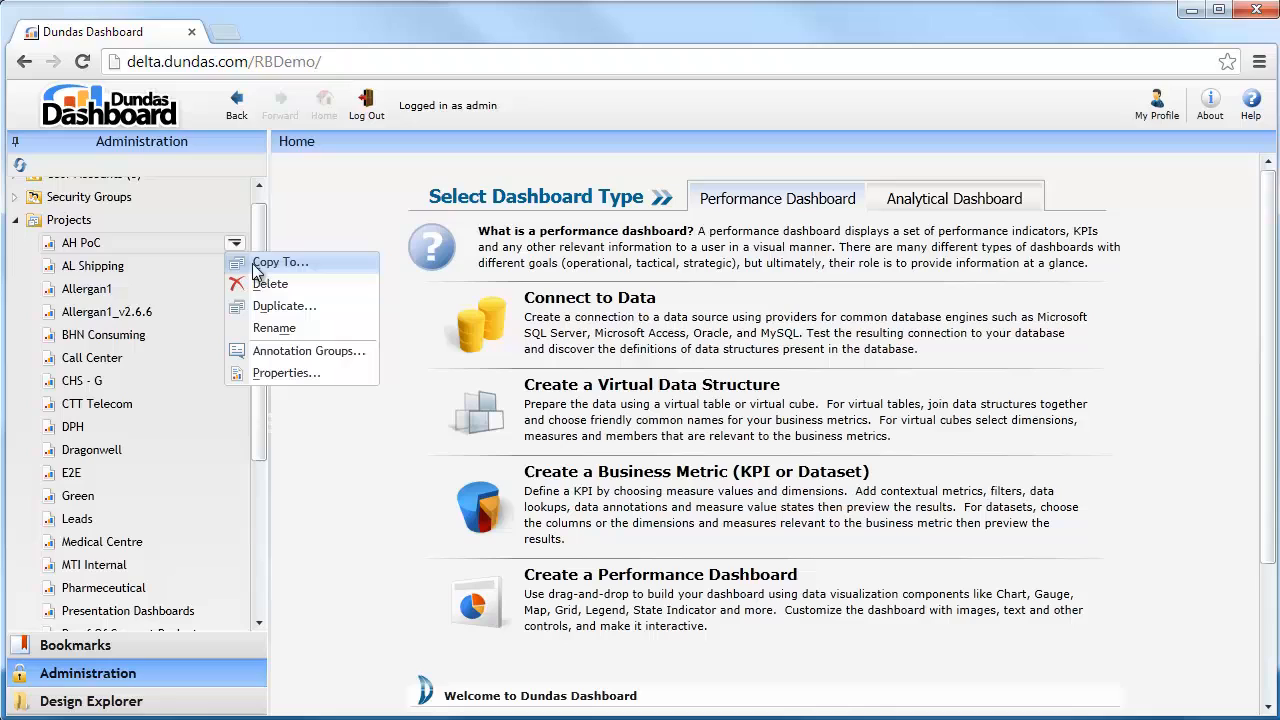
mouse_move(270, 284)
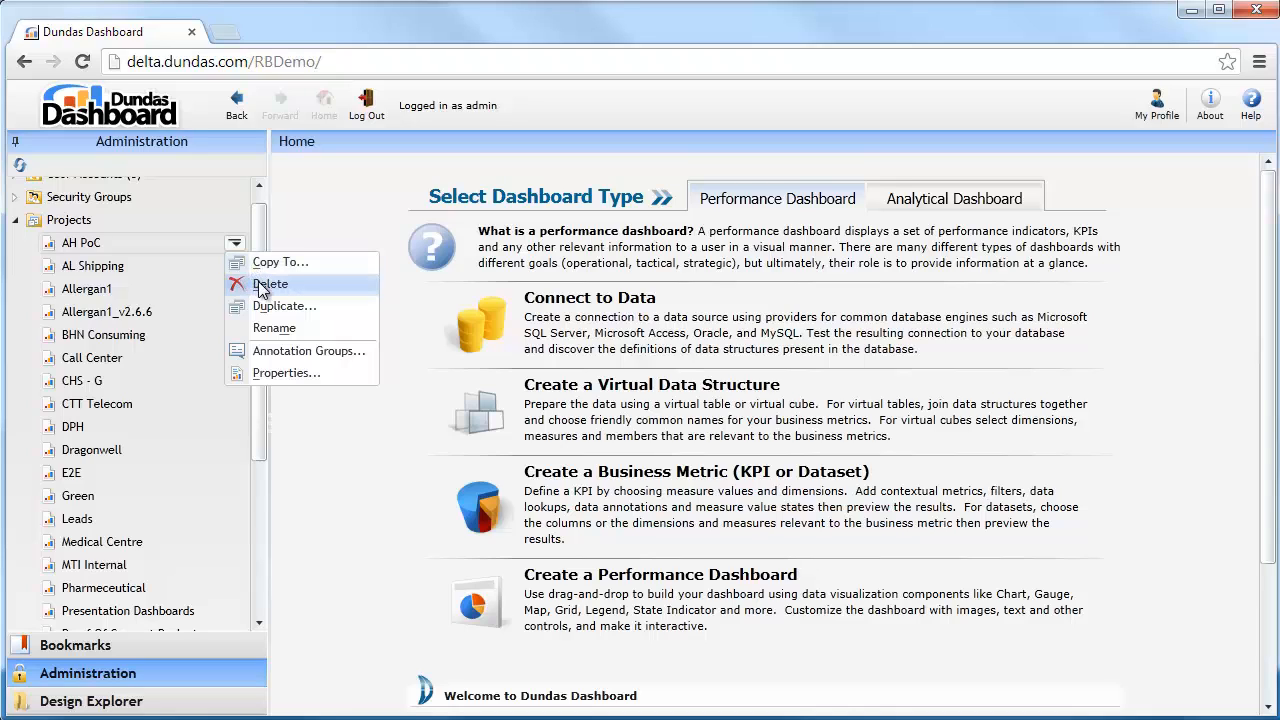
mouse_move(264, 300)
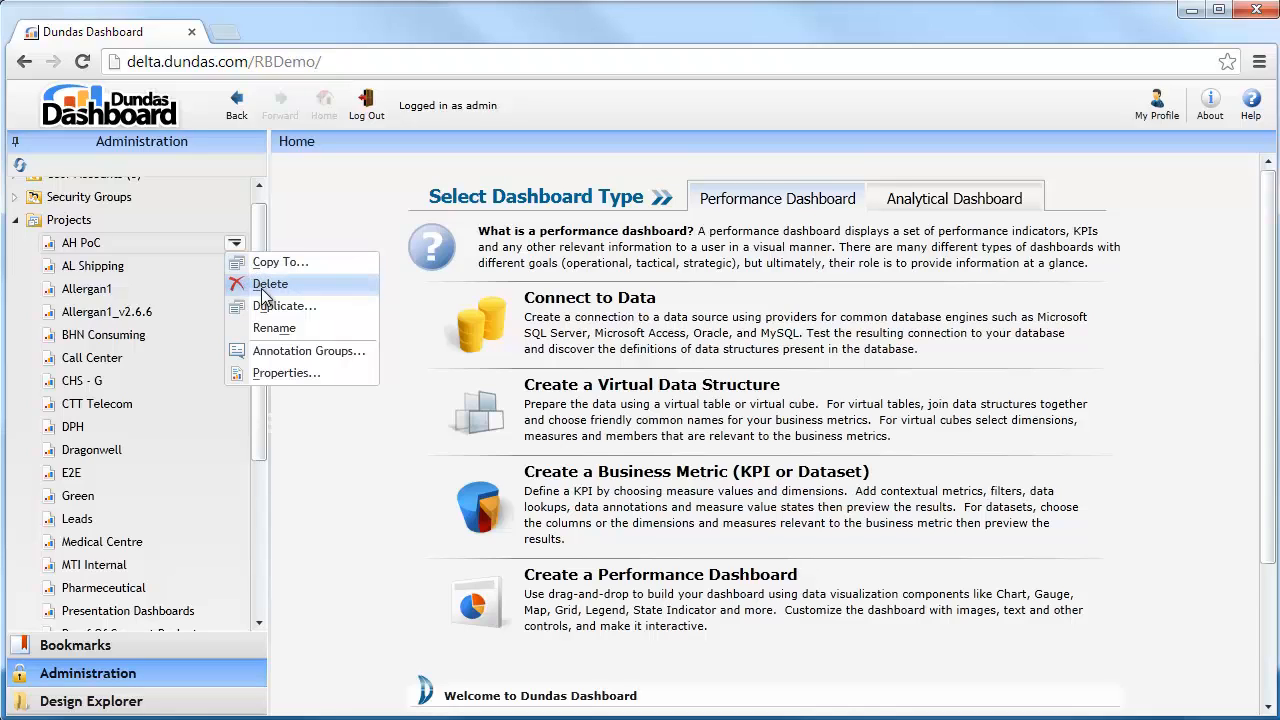